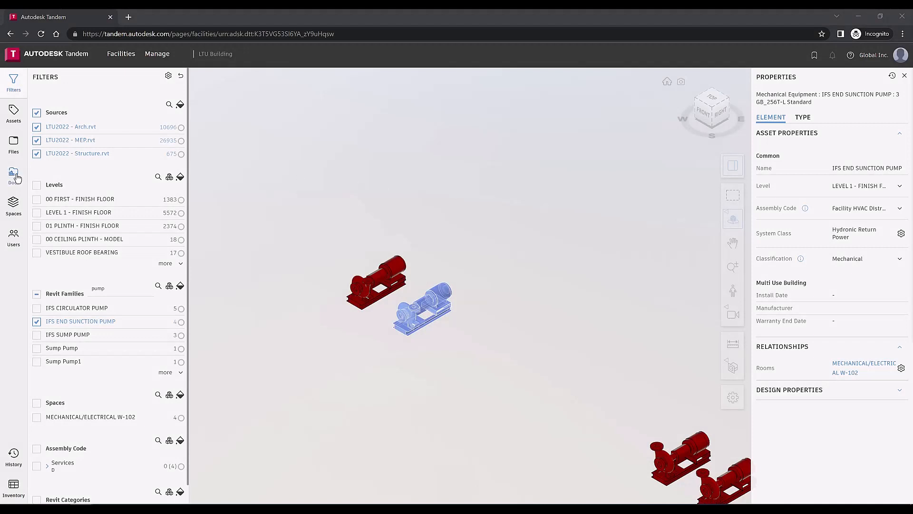
- Open the Documents panel for the facility from the left sidebar
{"action": "left_click", "coordinate": [12, 175]}
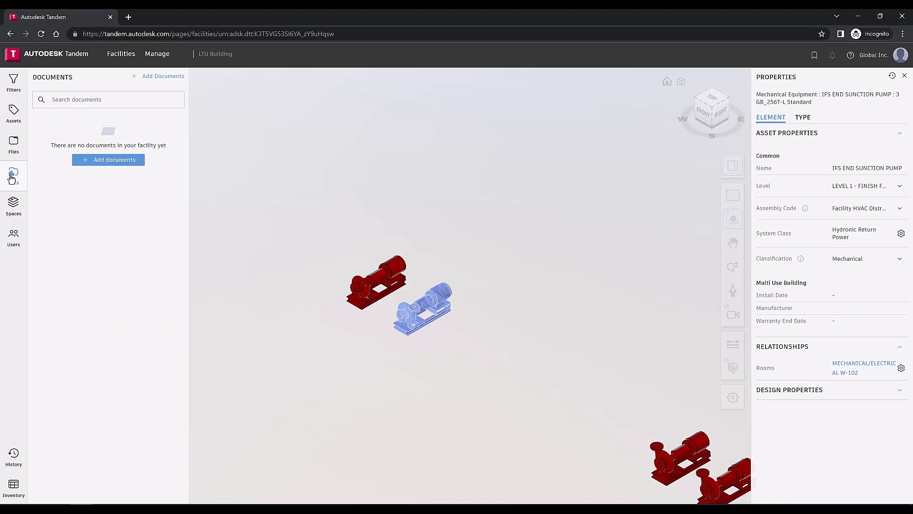
- Add the DB_CMB-P-NU PDF and Grundfos_UPS26-99FC_Data_Sheet.pdf from Project Files > Documents
{"action": "left_click", "coordinate": [108, 160]}
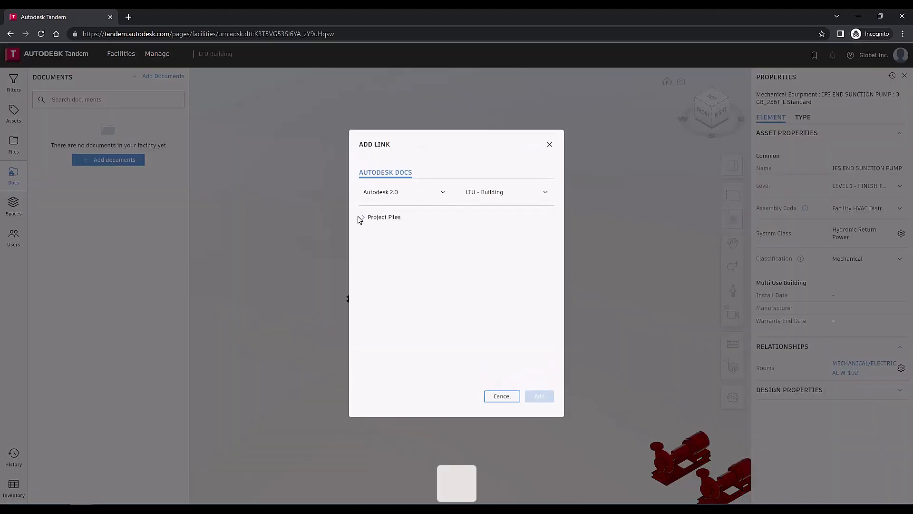
{"action": "left_click", "coordinate": [362, 217]}
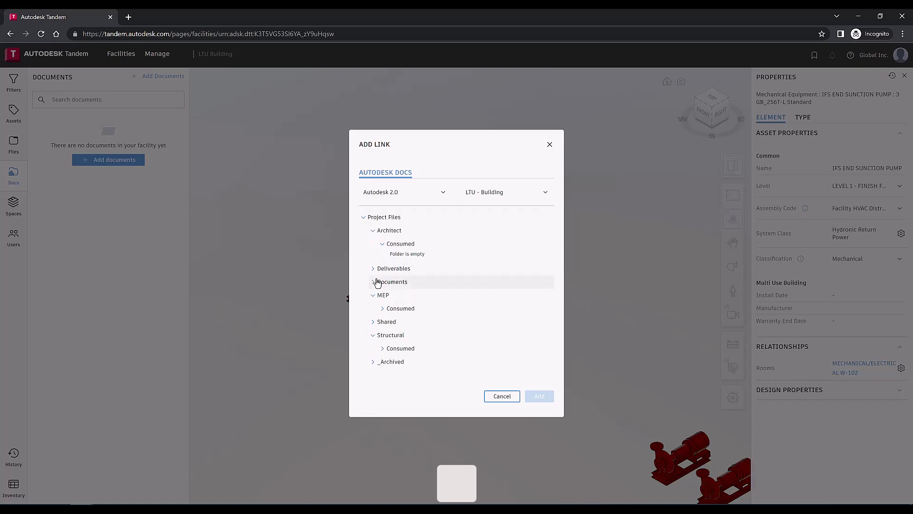
{"action": "left_click", "coordinate": [373, 282]}
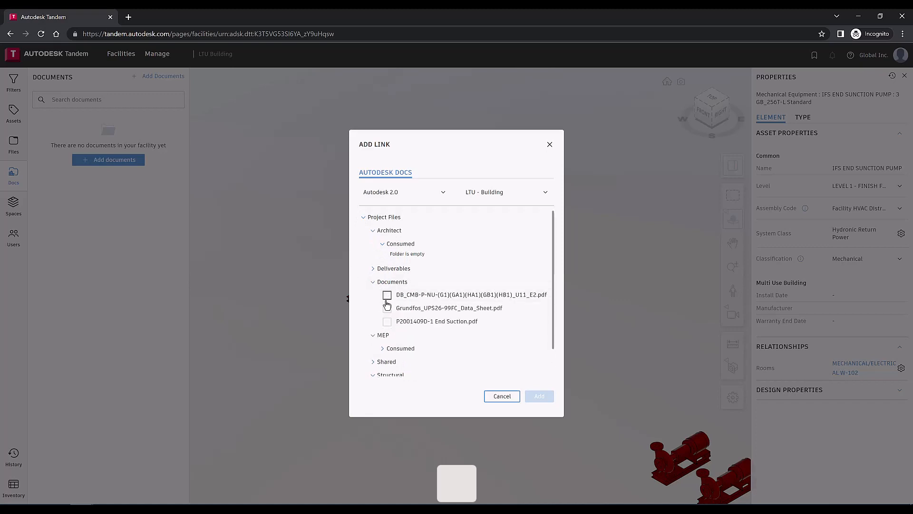
{"action": "left_click", "coordinate": [387, 308]}
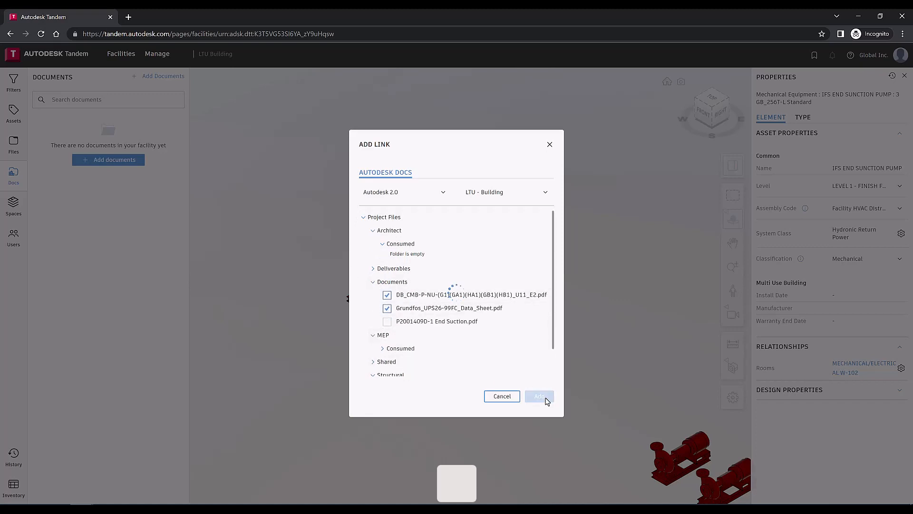
{"action": "left_click", "coordinate": [538, 397]}
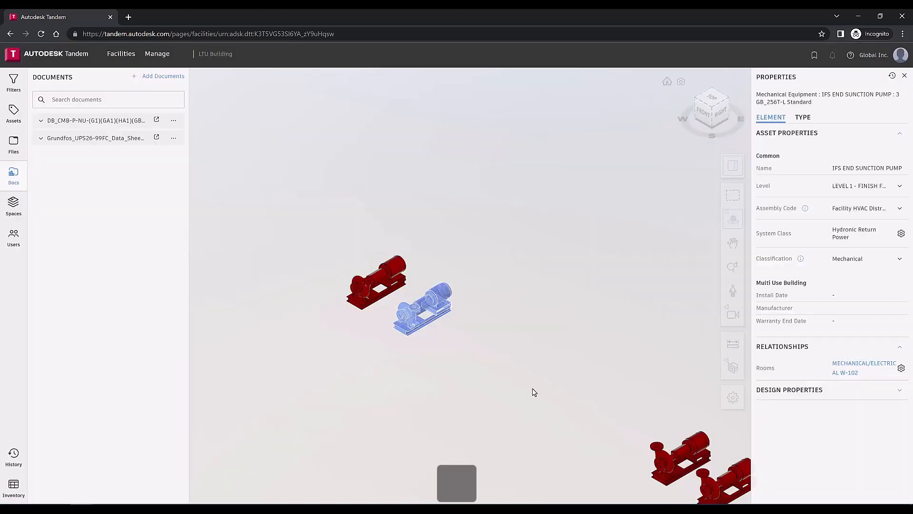
- Expand the Grundfos UPS26-99FC data sheet entry to show its PDF preview
{"action": "left_click", "coordinate": [40, 138]}
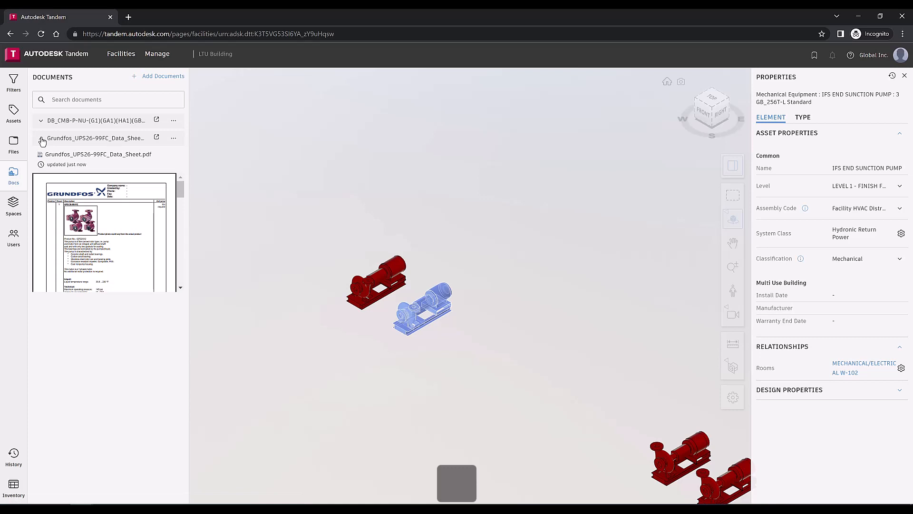
{"action": "mouse_move", "coordinate": [41, 142]}
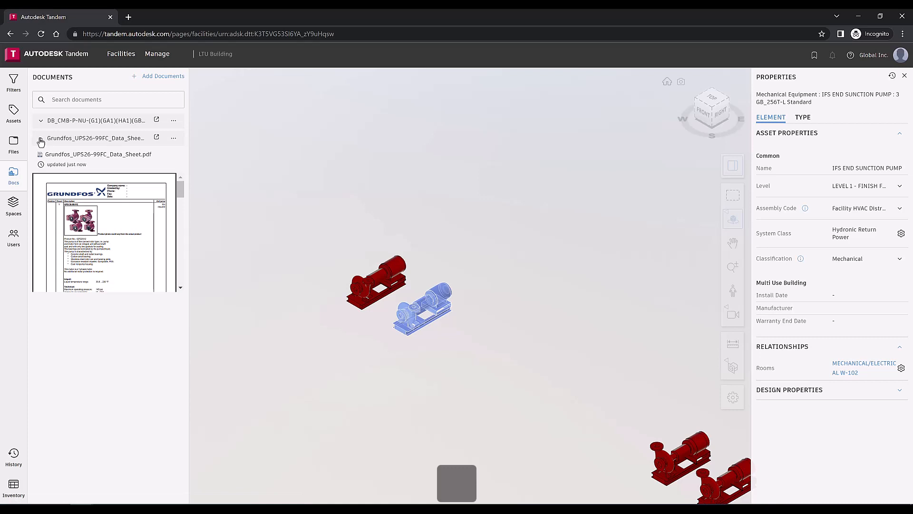
{"action": "left_click", "coordinate": [41, 138]}
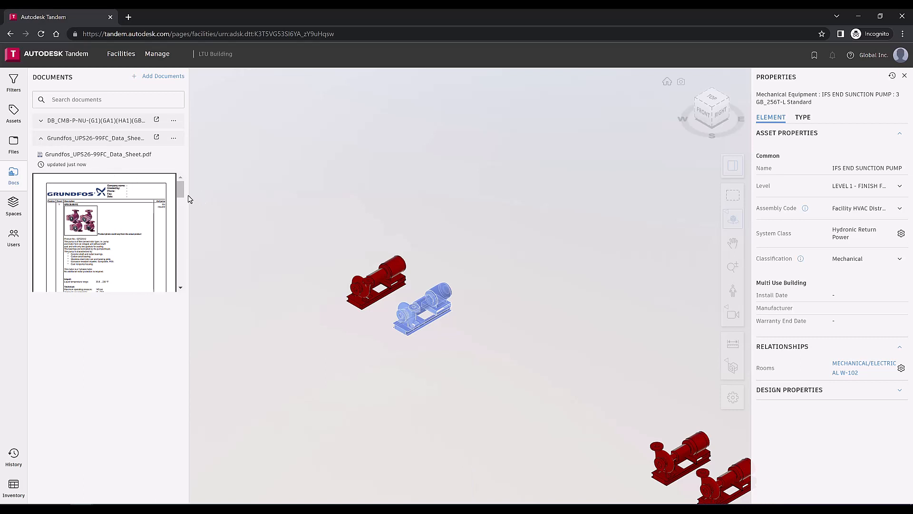
{"action": "mouse_move", "coordinate": [864, 233]}
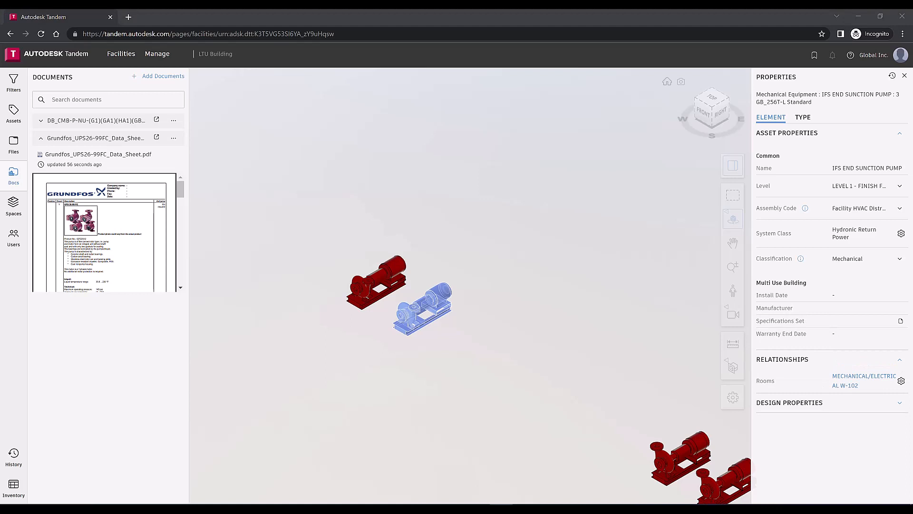
- Link the DB_CMB-P-NU PDF from Facility Documents to the pump's Specifications Set
{"action": "left_click", "coordinate": [802, 117]}
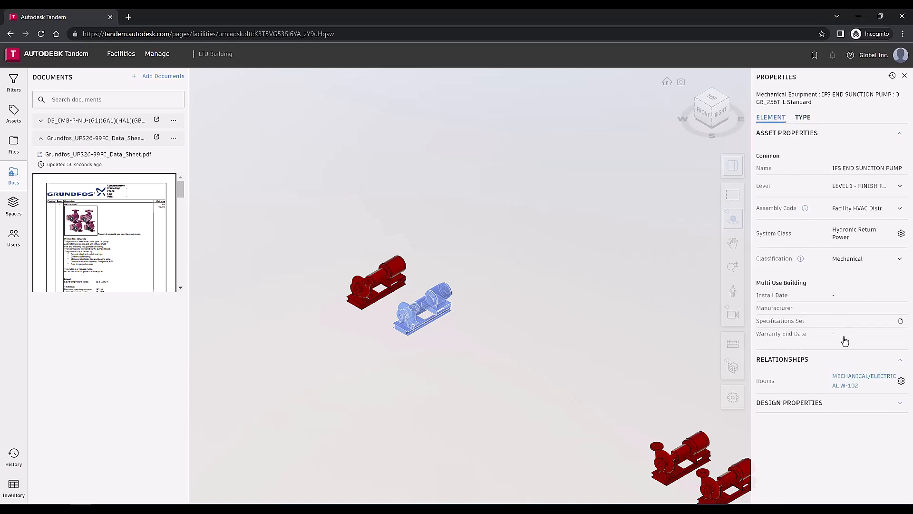
{"action": "mouse_move", "coordinate": [828, 323]}
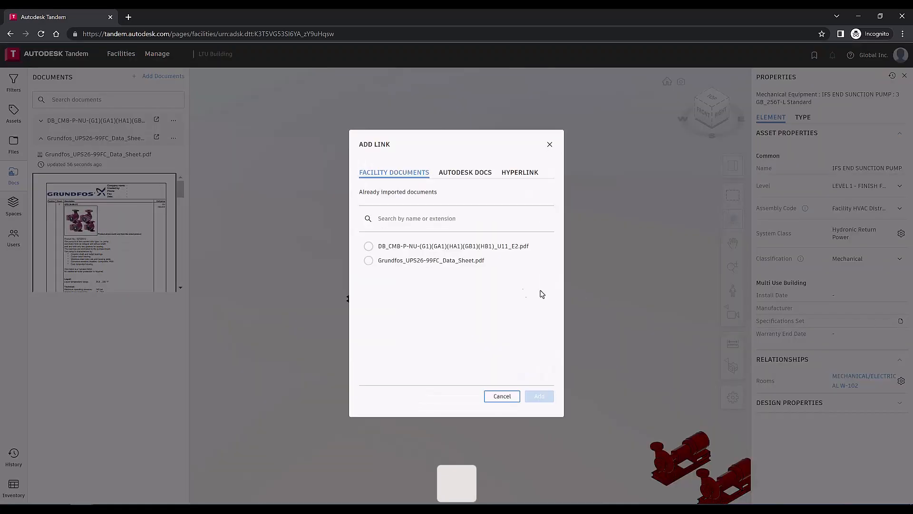
{"action": "left_click", "coordinate": [368, 245]}
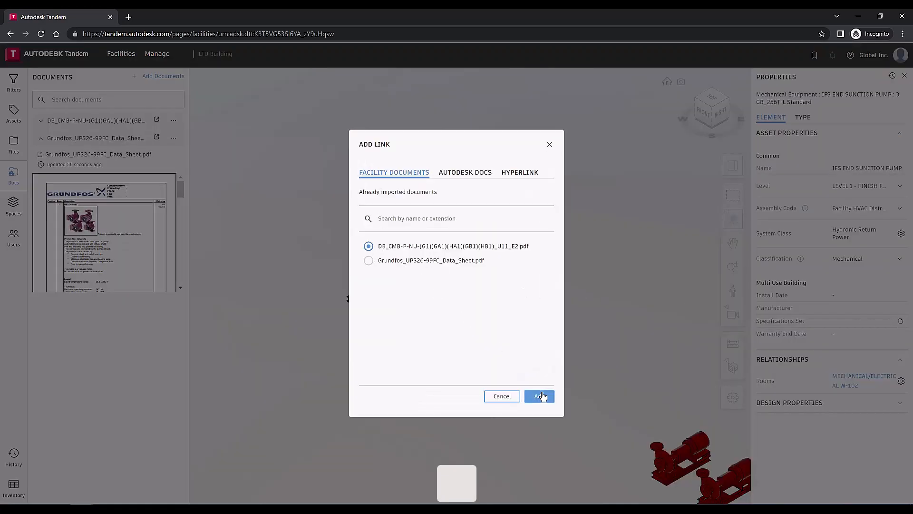
{"action": "left_click", "coordinate": [538, 396]}
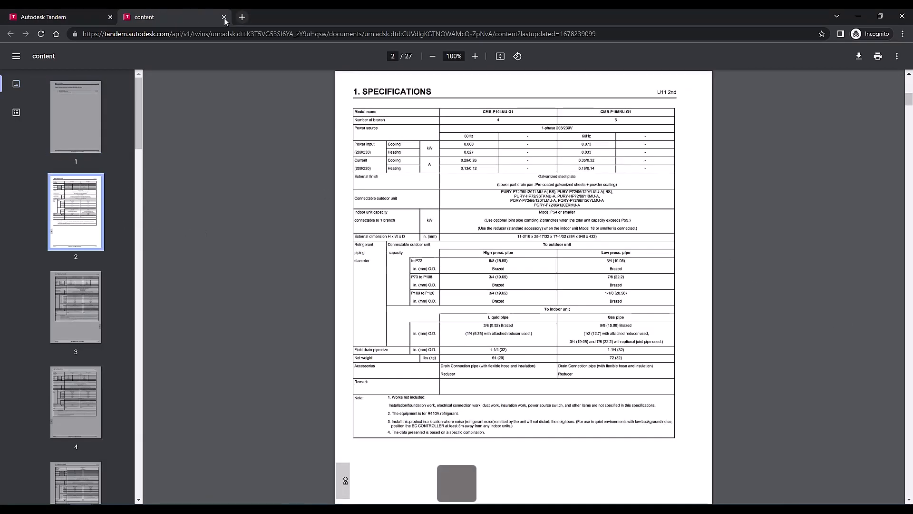
- Close the specifications PDF tab and show the Grundfos data sheet's Update/Delete options
{"action": "left_click", "coordinate": [224, 17]}
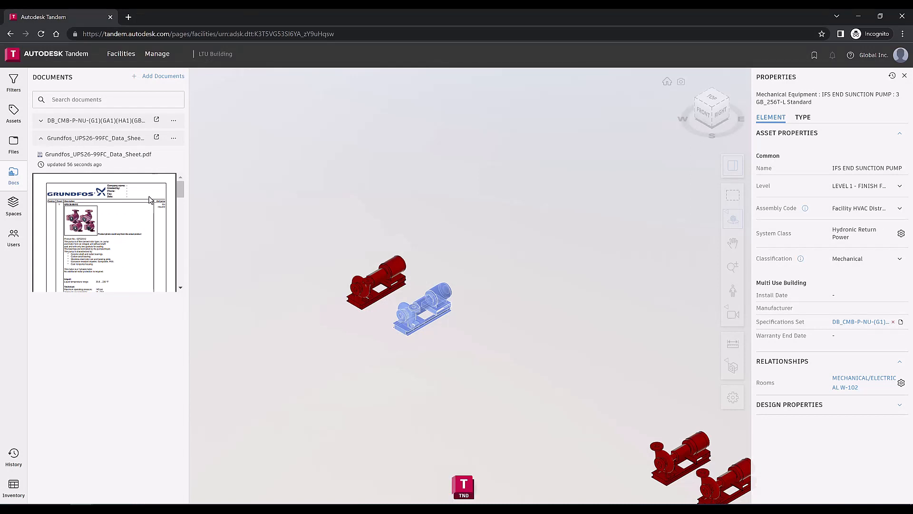
{"action": "left_click", "coordinate": [174, 138]}
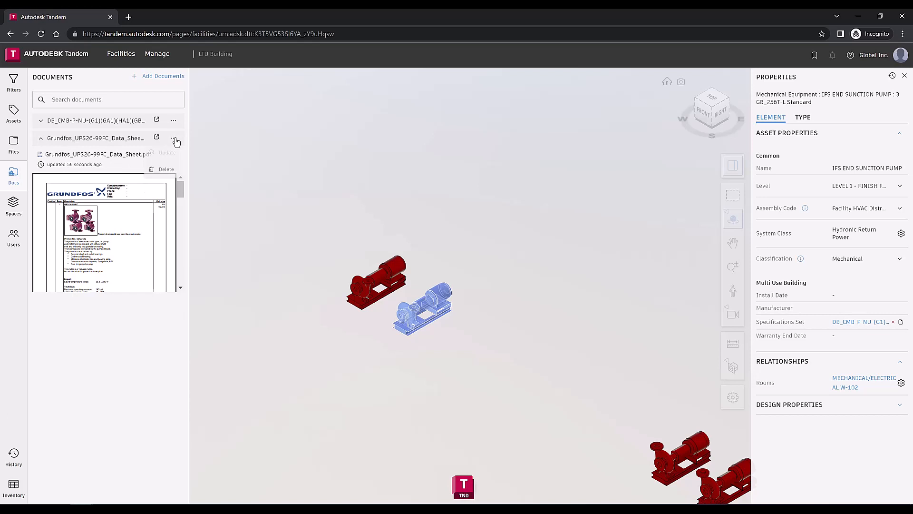